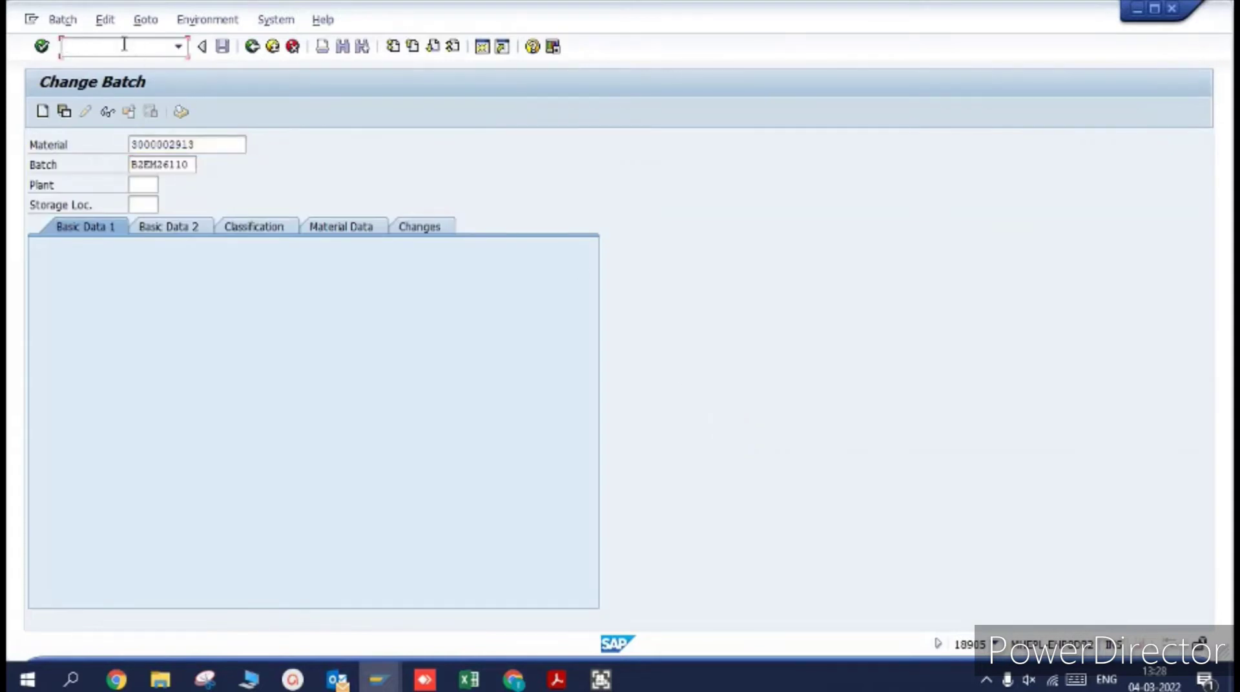
{"action": "type", "text": "m"}
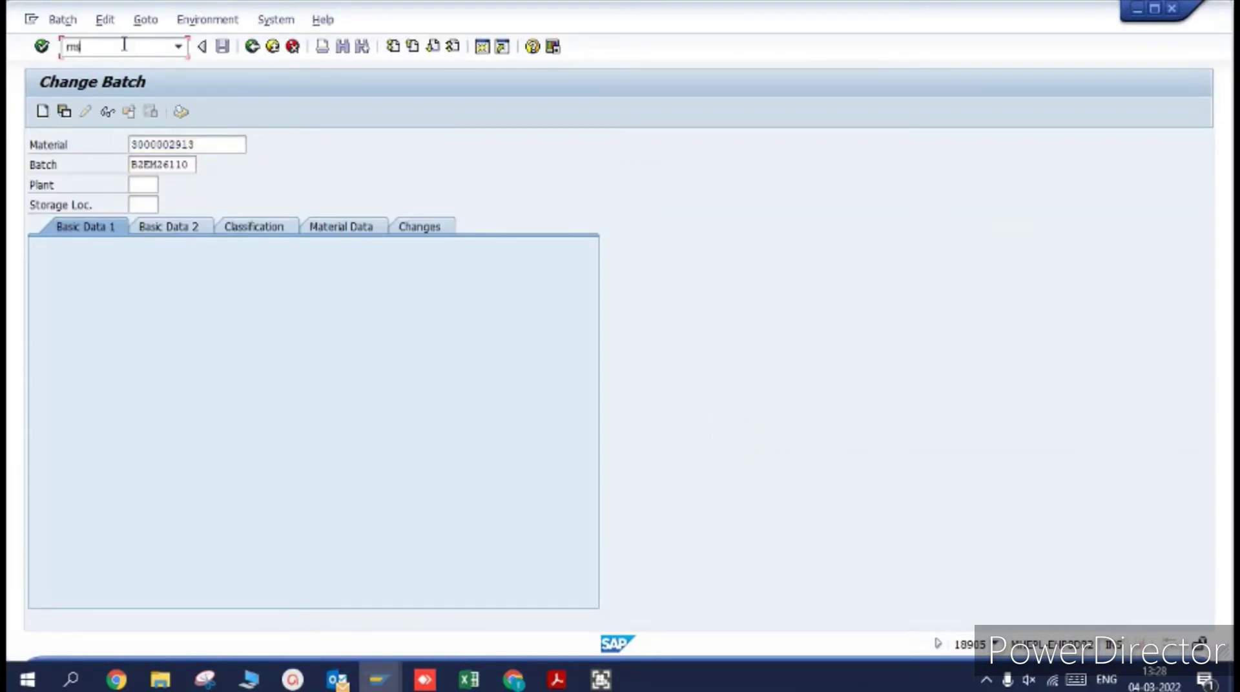
{"action": "type", "text": "sc2n"}
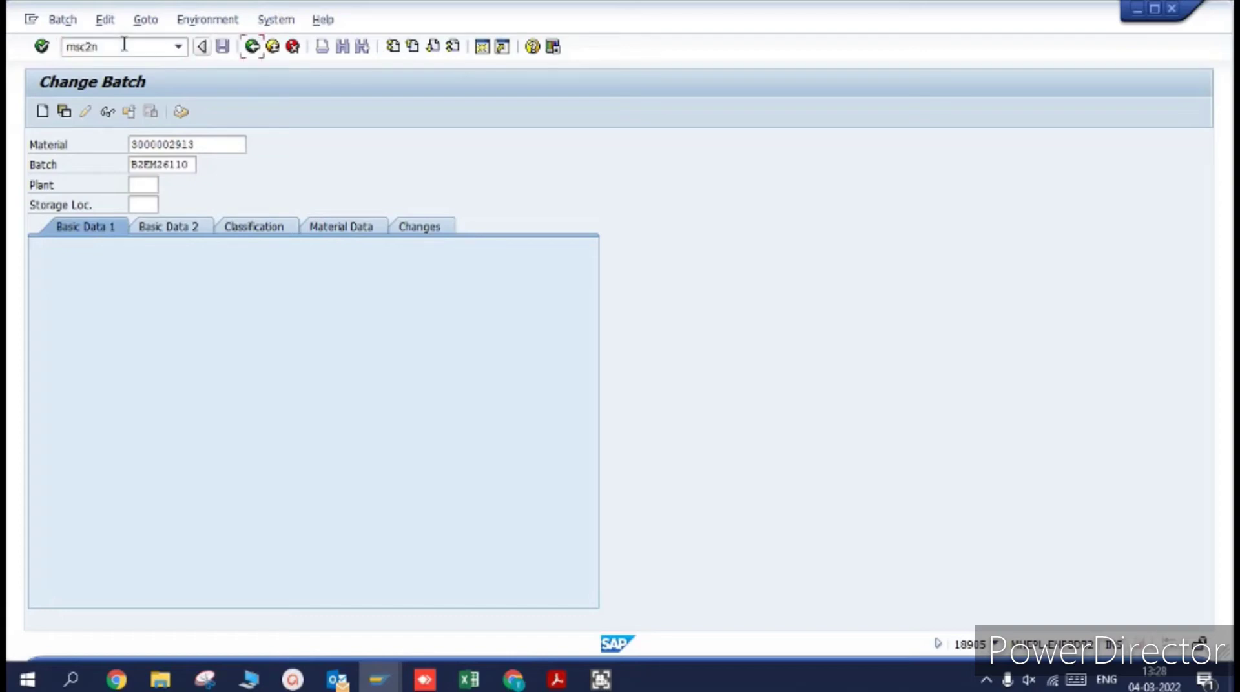
{"action": "left_click", "coordinate": [336, 680]}
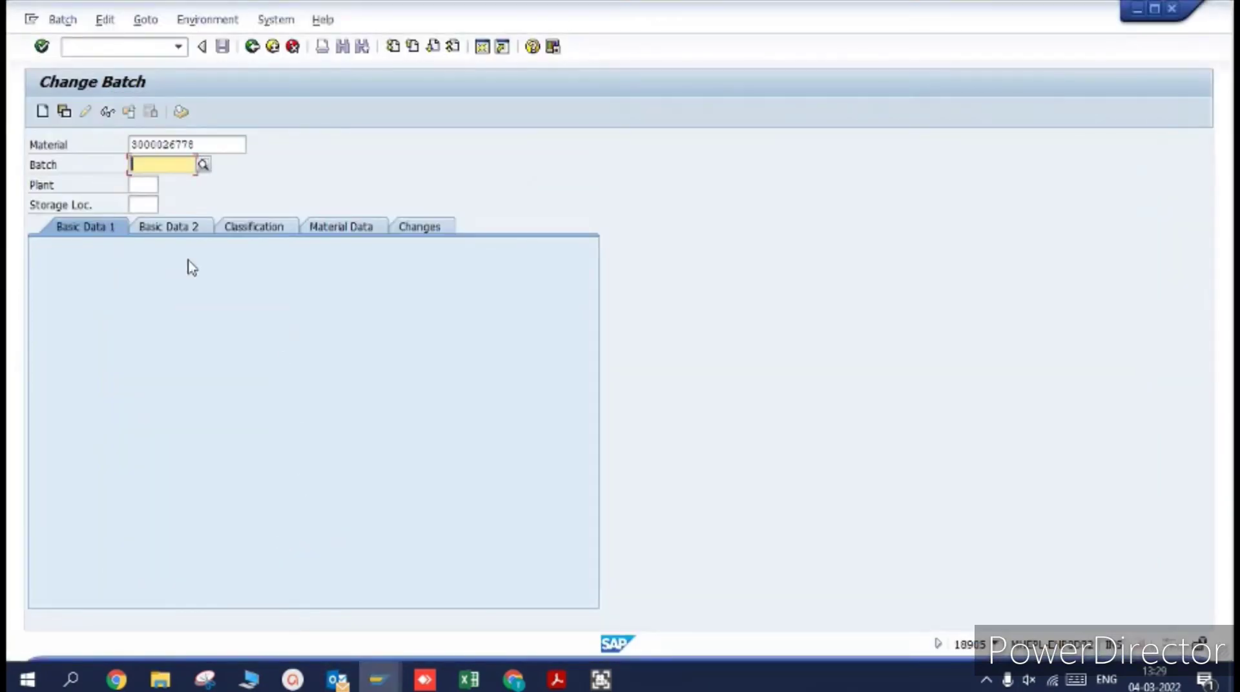
- Select batch C2EG29130 from the batches for this plant and material
{"action": "left_click", "coordinate": [203, 164]}
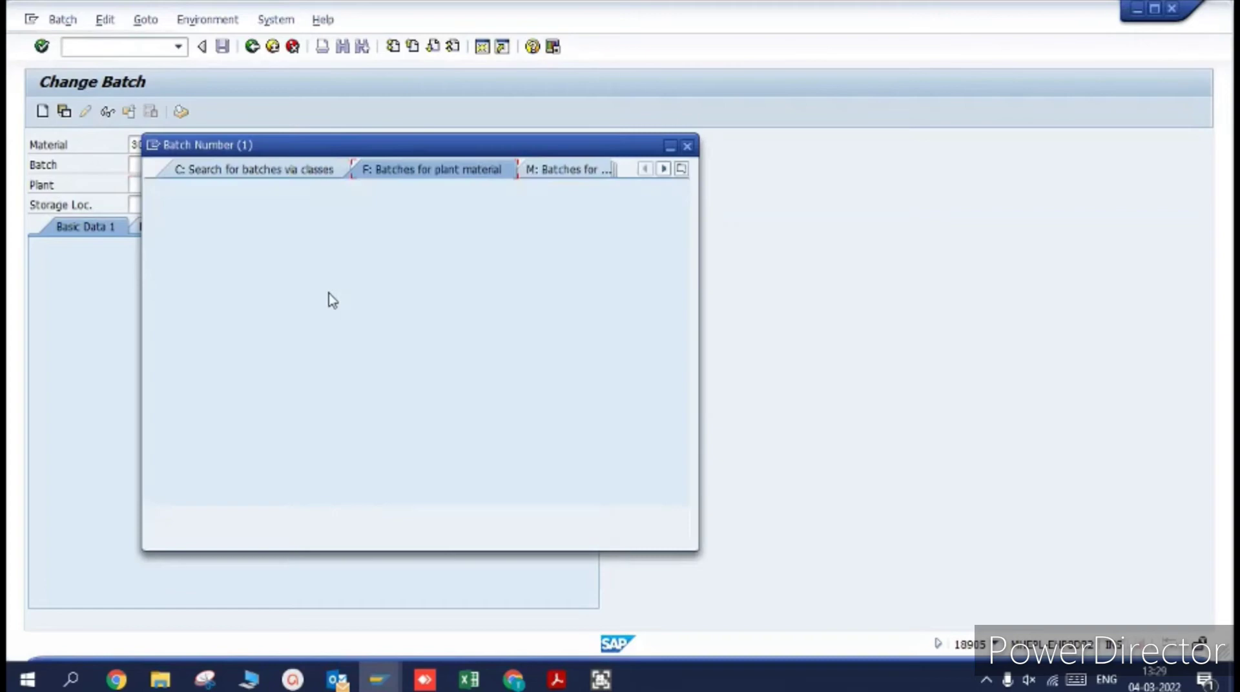
{"action": "left_click", "coordinate": [434, 169]}
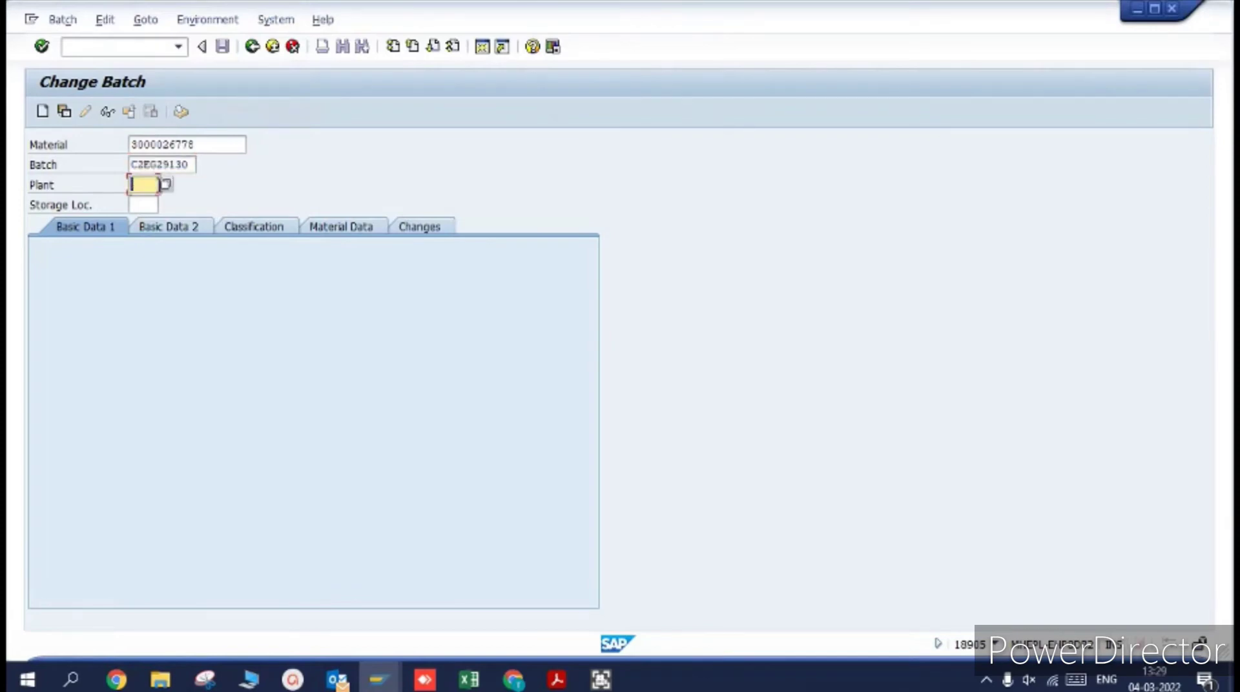
{"action": "key", "text": "Enter"}
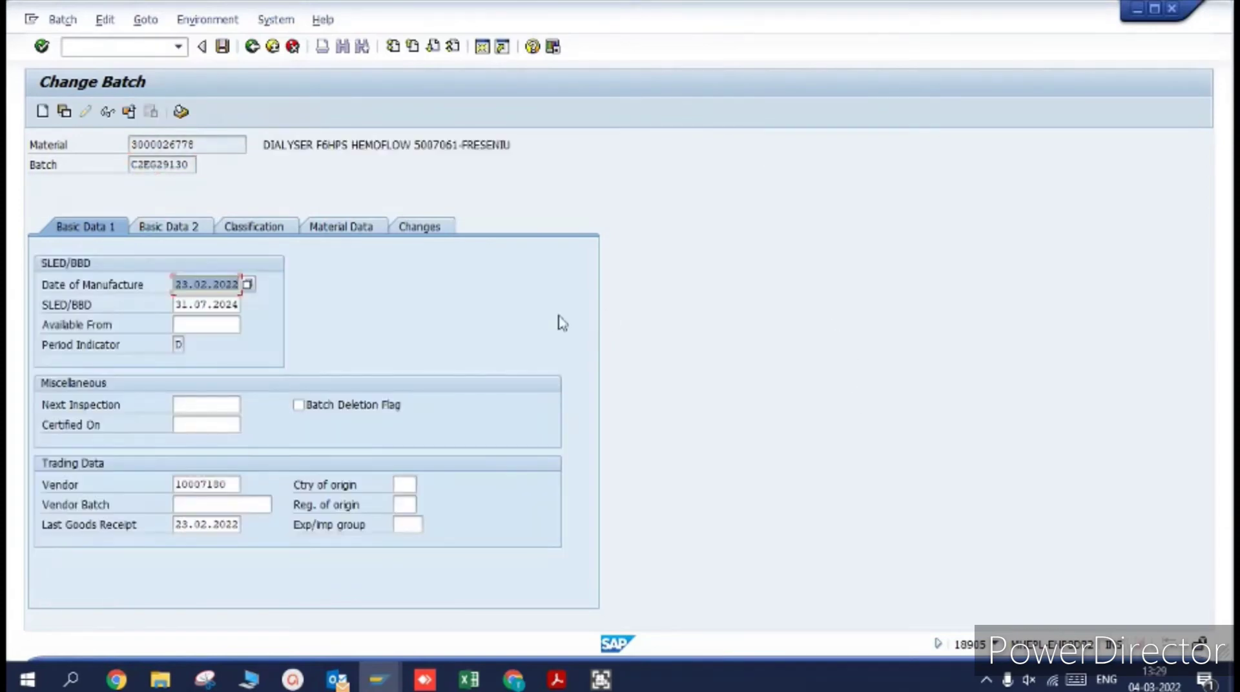
{"action": "left_click", "coordinate": [205, 305]}
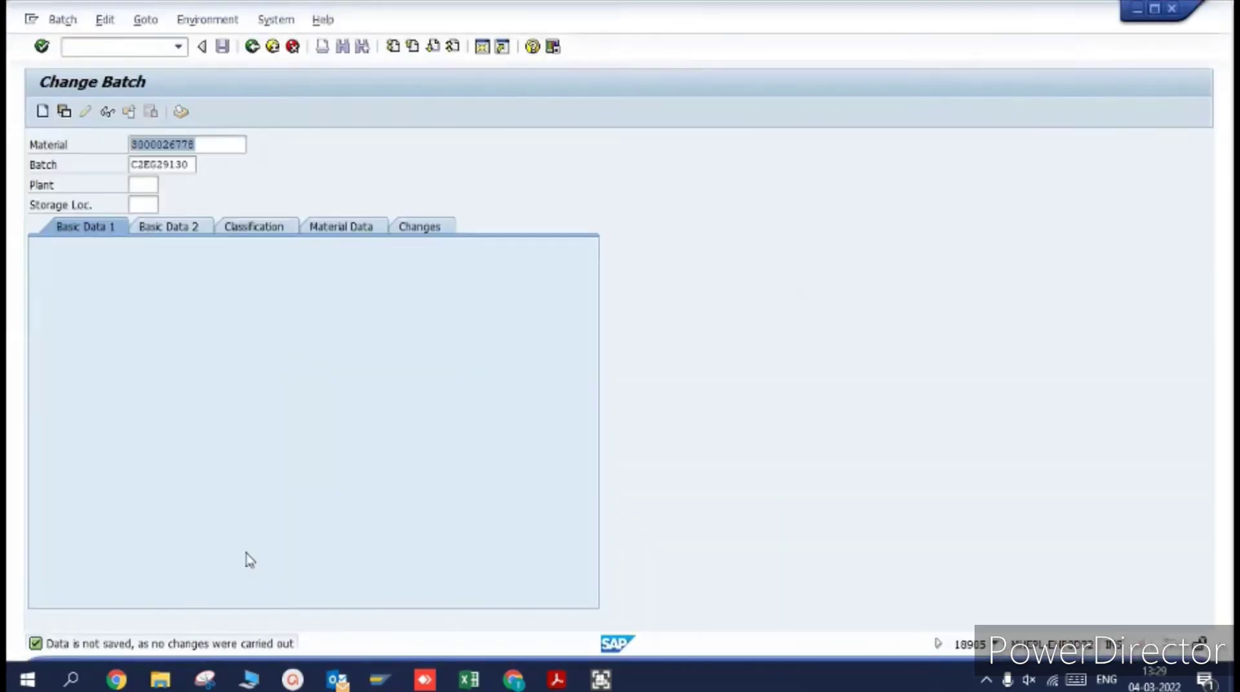
{"action": "left_click", "coordinate": [186, 144]}
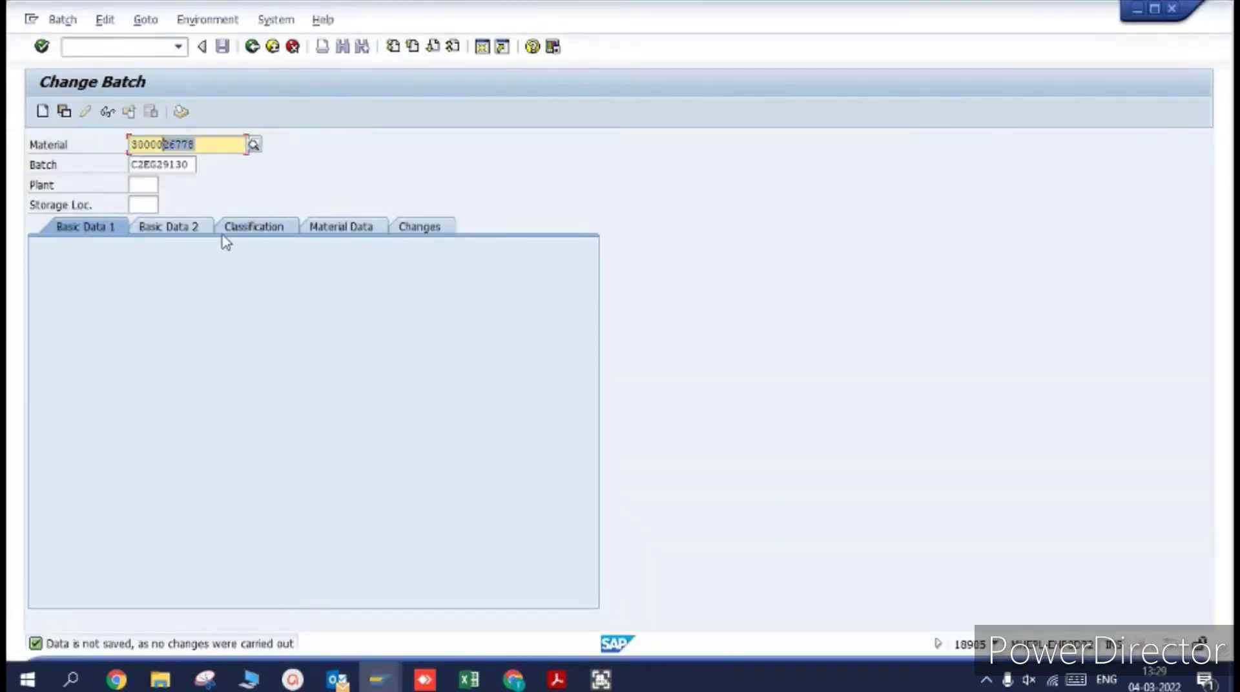
{"action": "type", "text": "3000002913"}
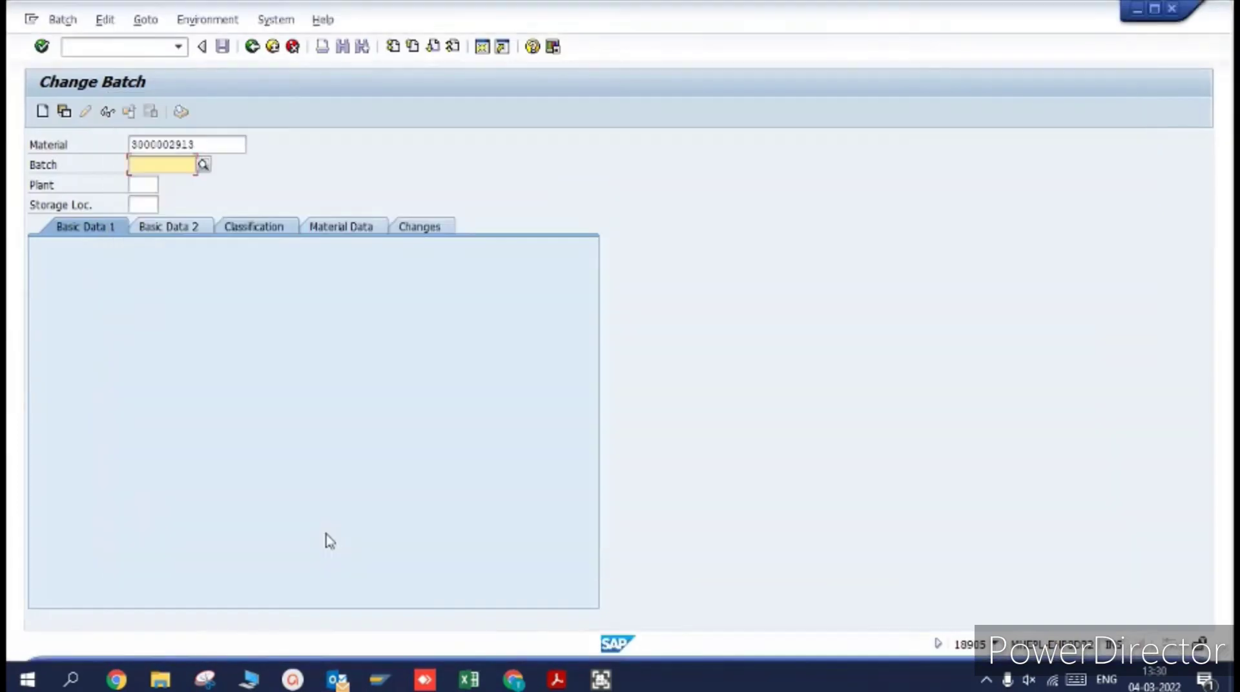
{"action": "type", "text": "E"}
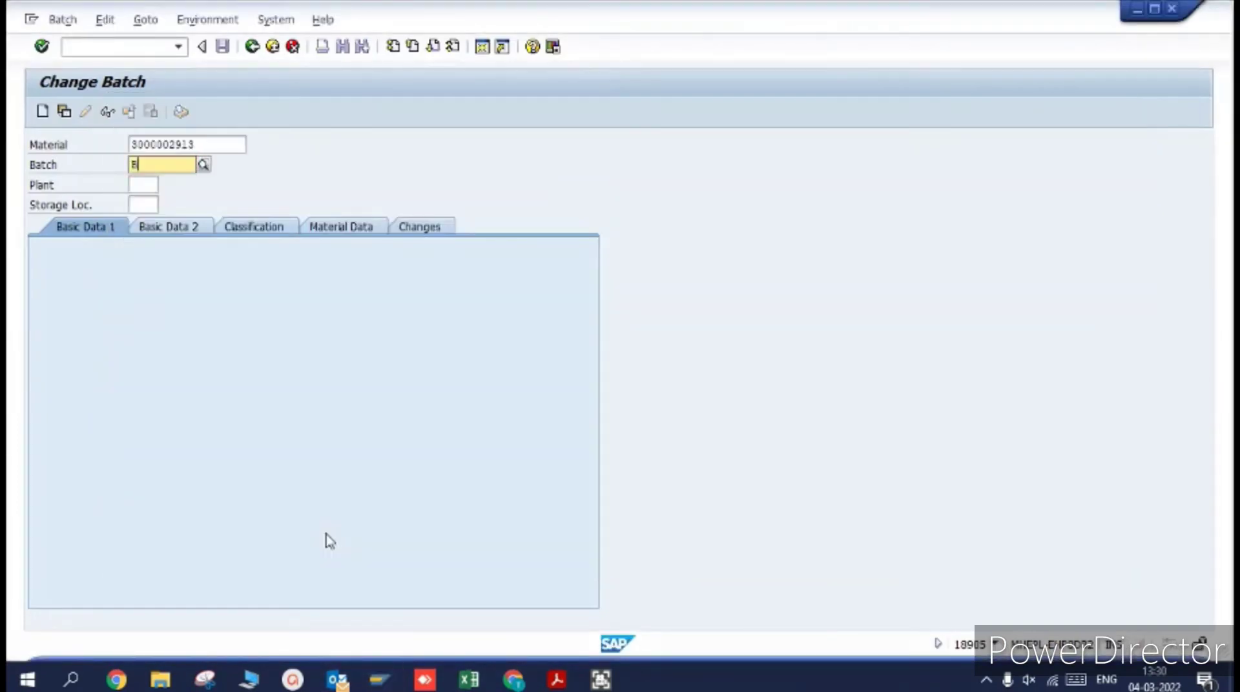
{"action": "type", "text": "2EM"}
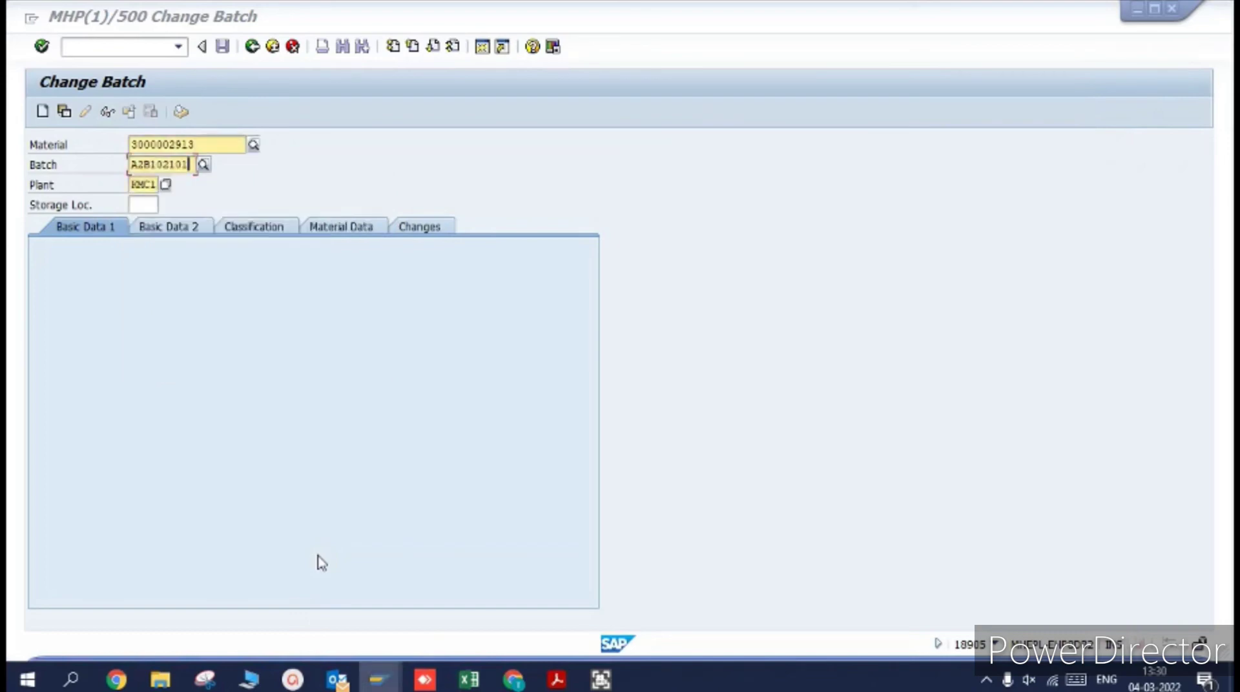
- Load batch B2EM26110 from the history list and bring up the GRN error email
{"action": "left_click", "coordinate": [202, 164]}
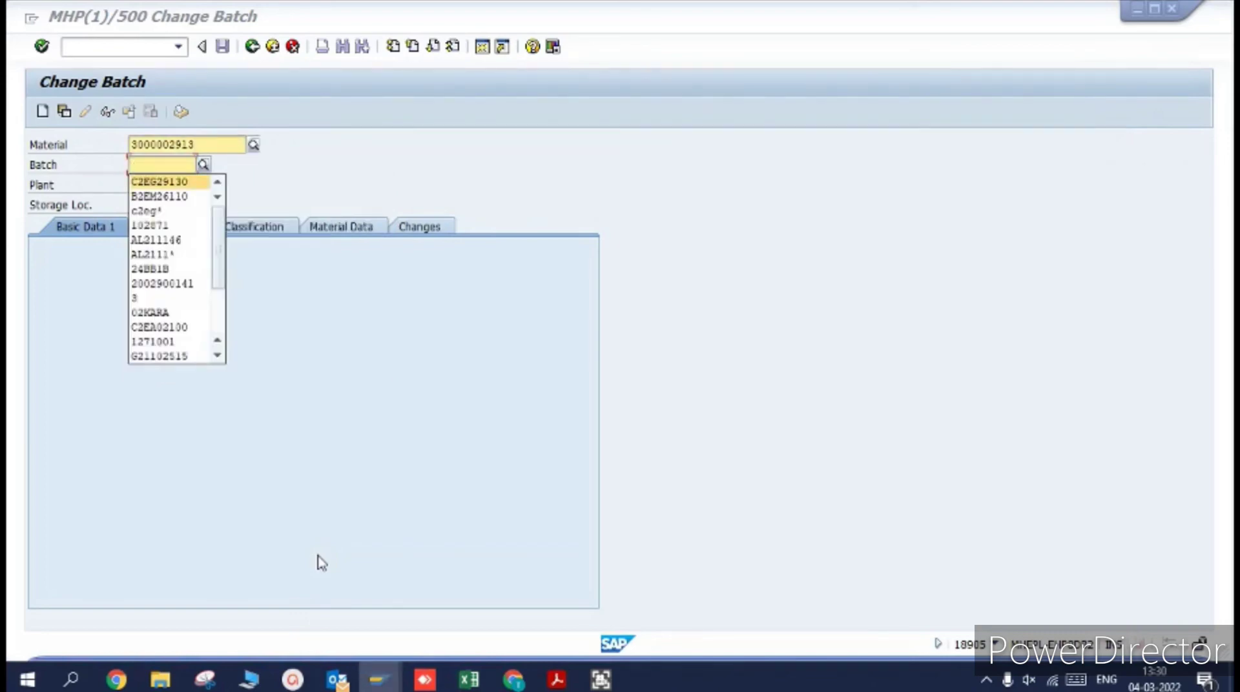
{"action": "left_click", "coordinate": [159, 196]}
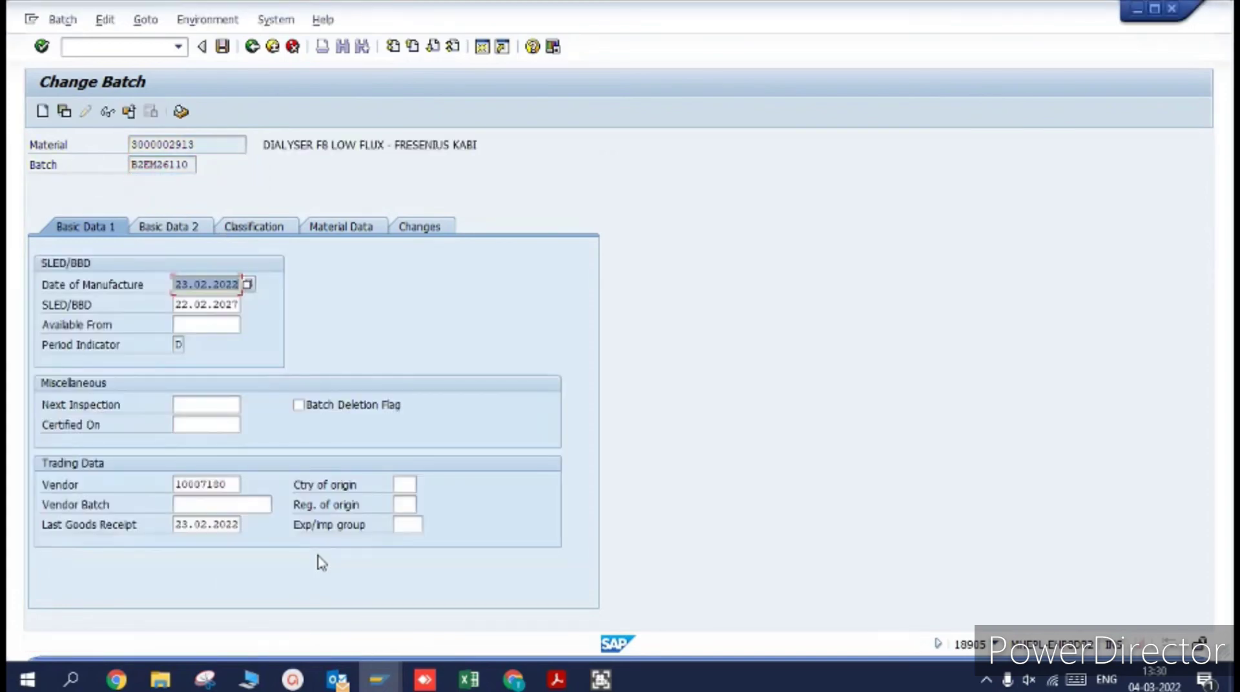
{"action": "left_click", "coordinate": [205, 305]}
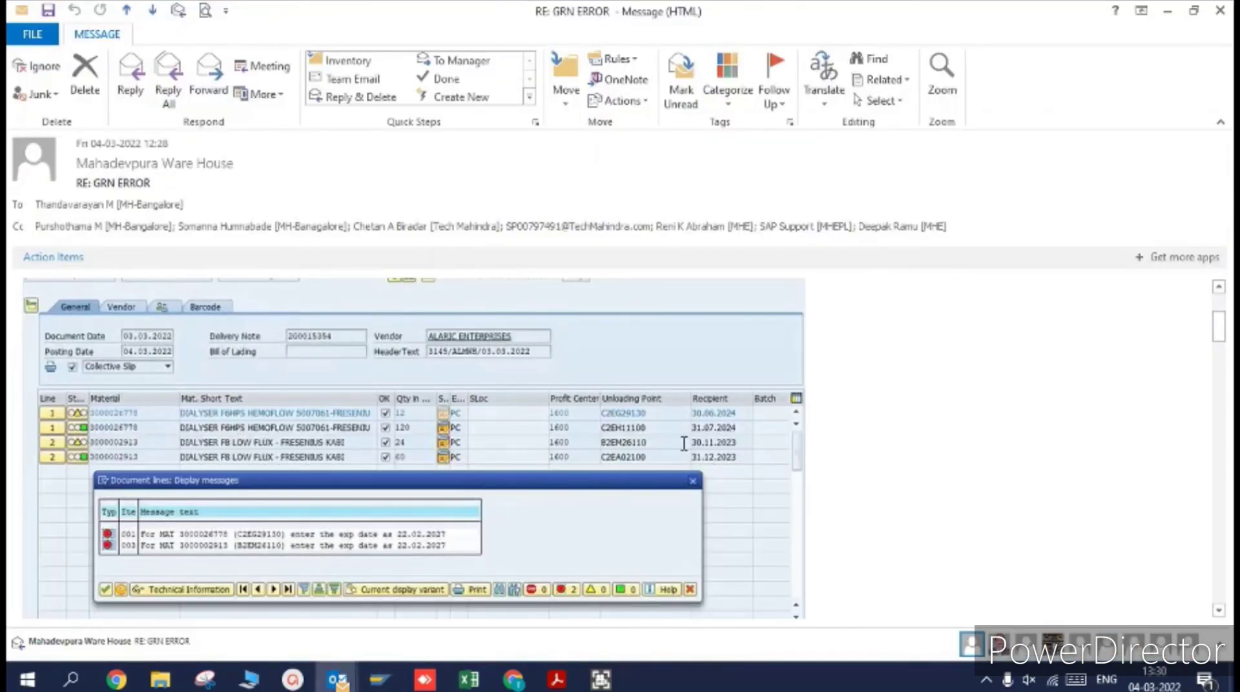
{"action": "mouse_move", "coordinate": [731, 443]}
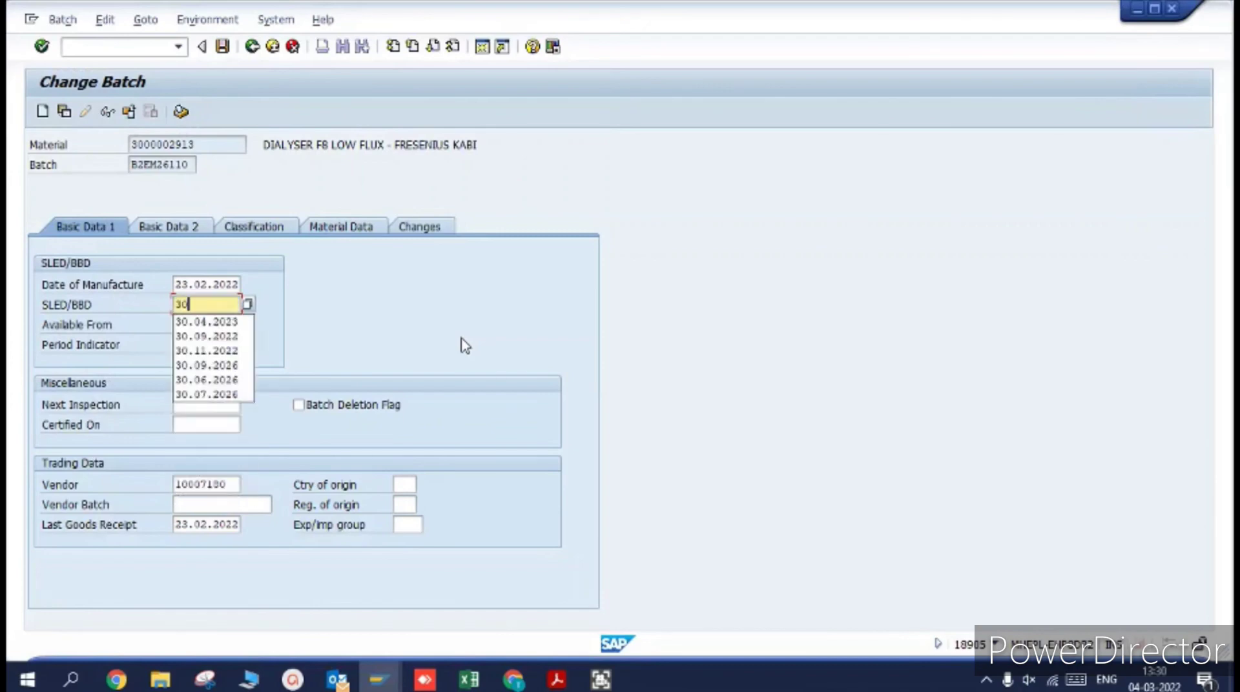
- Set the SLED/BBD expiry date from earlier entries and return to SAP Easy Access
{"action": "left_click", "coordinate": [205, 350]}
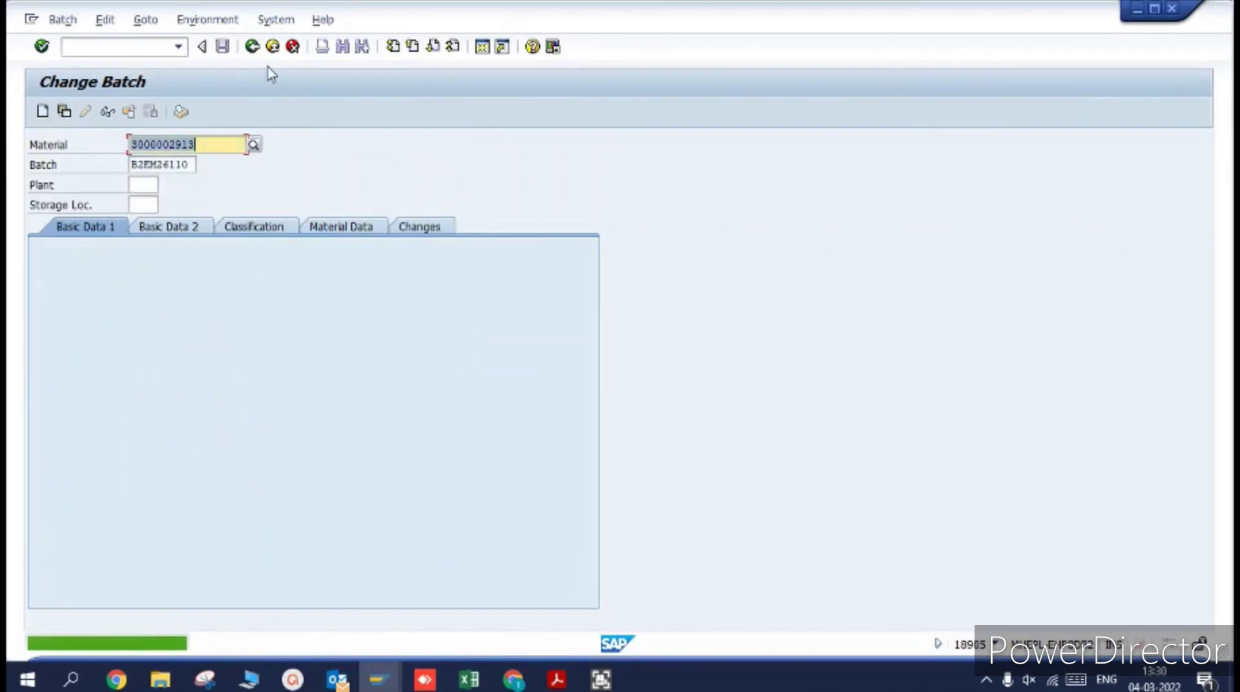
{"action": "left_click", "coordinate": [251, 46]}
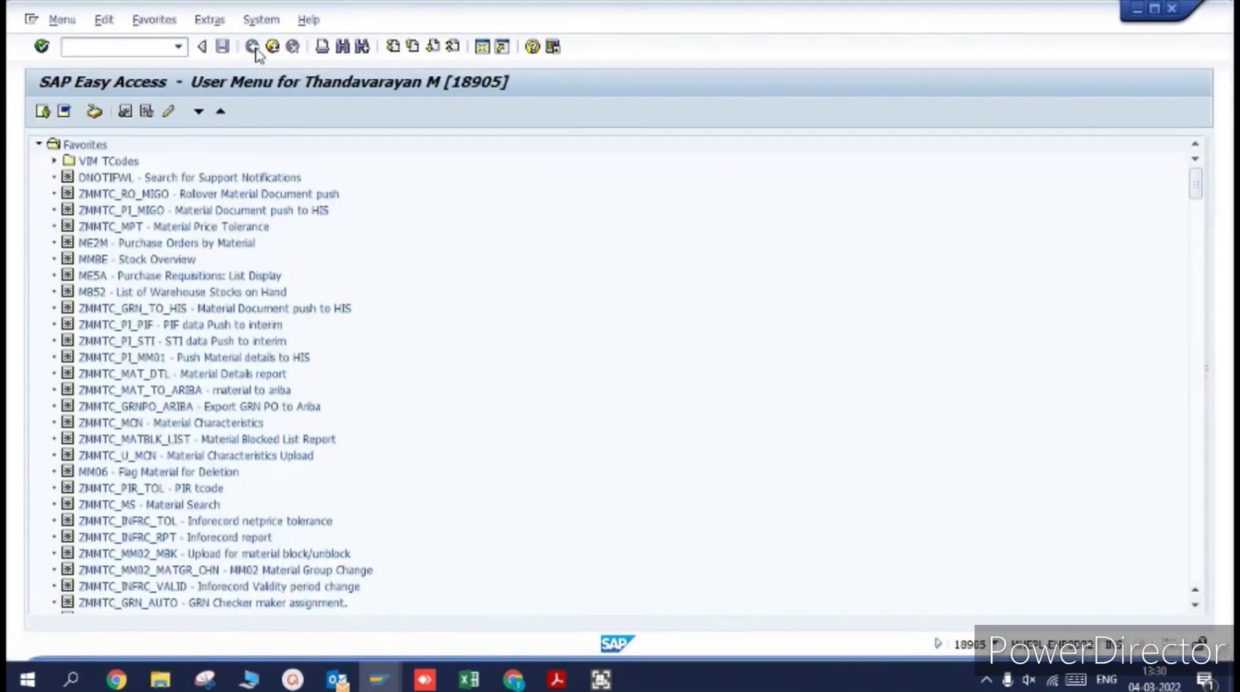